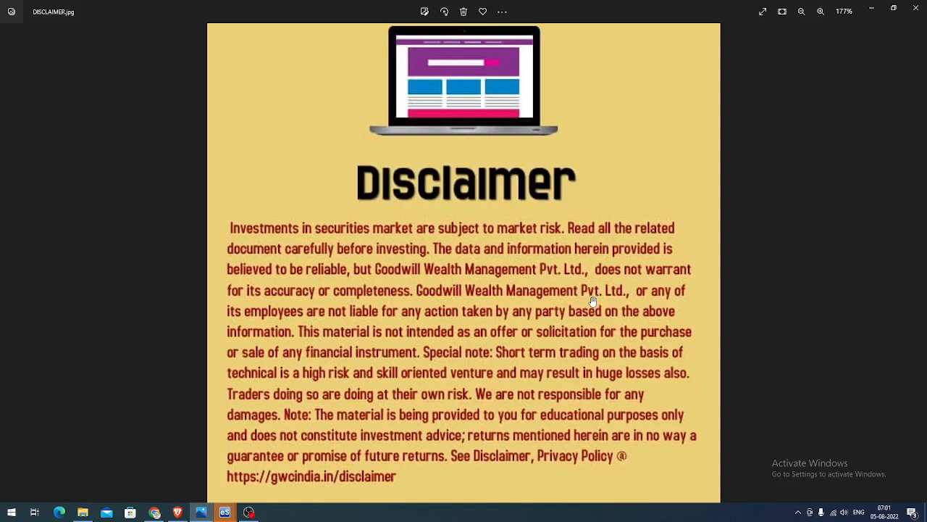
pyautogui.moveTo(255, 432)
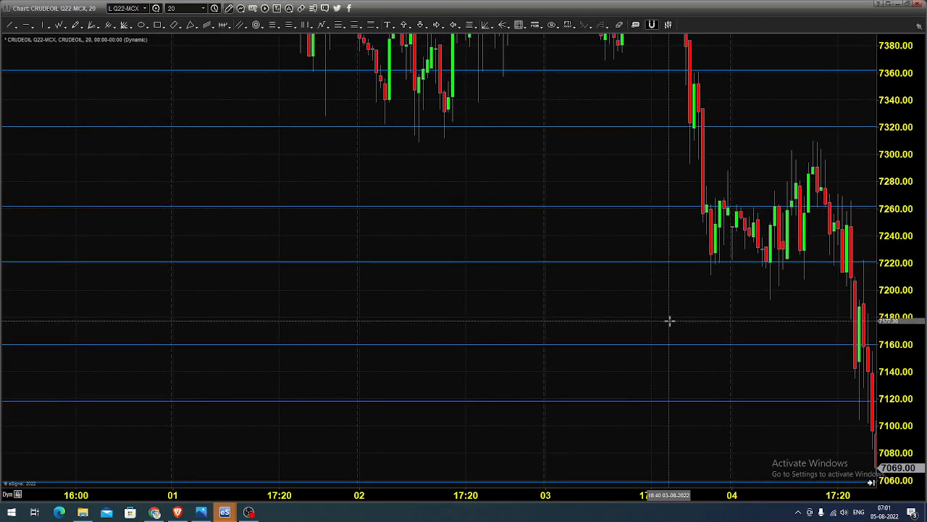
pyautogui.moveTo(669, 321)
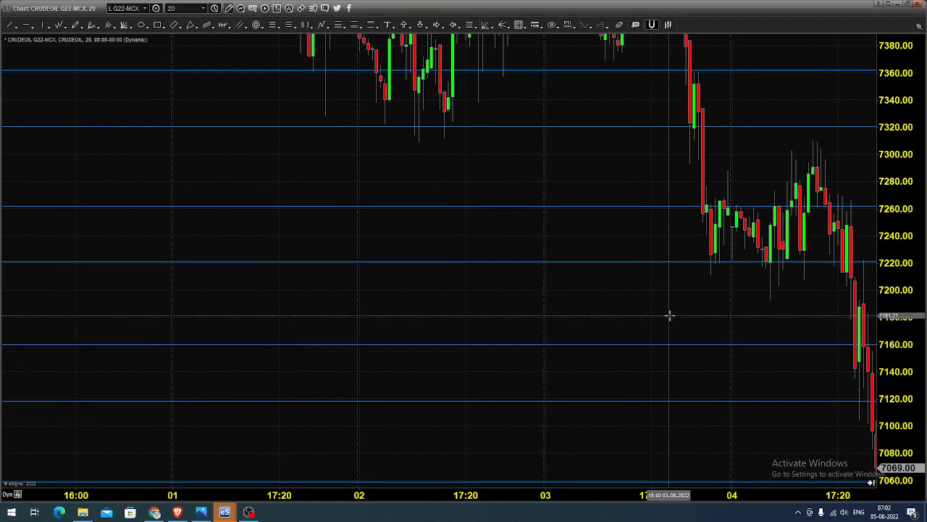
pyautogui.moveTo(736, 240)
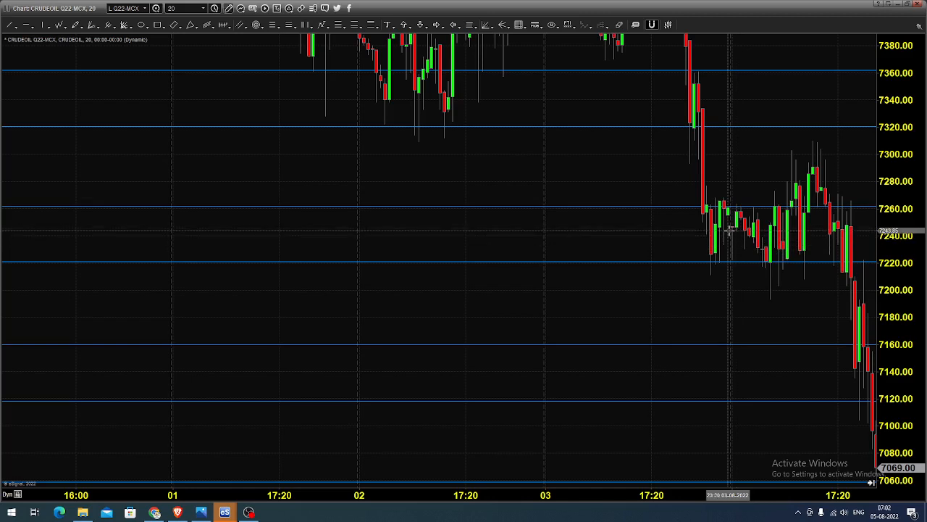
pyautogui.moveTo(727, 215)
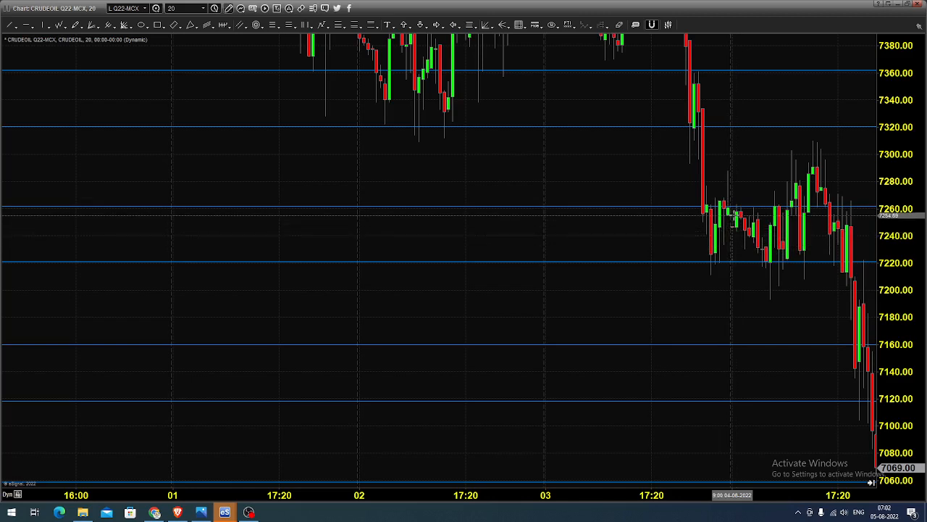
pyautogui.moveTo(762, 264)
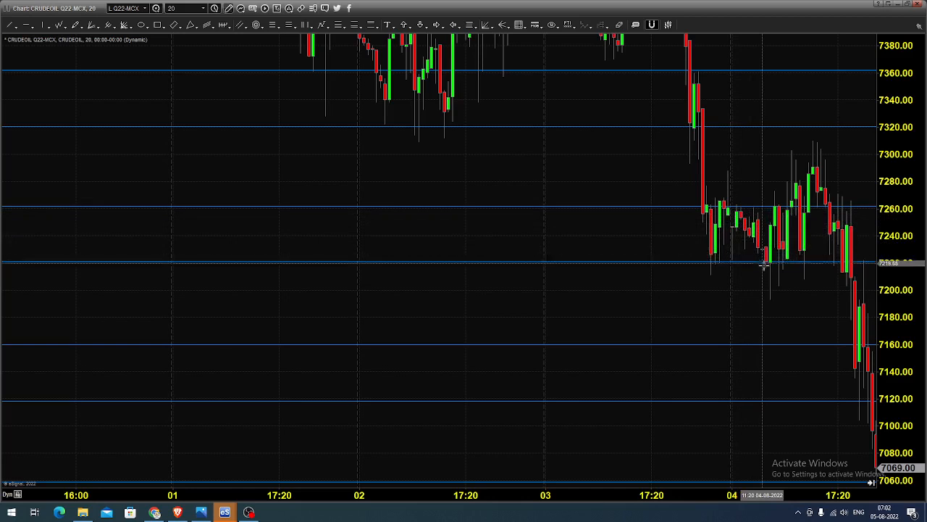
pyautogui.moveTo(788, 263)
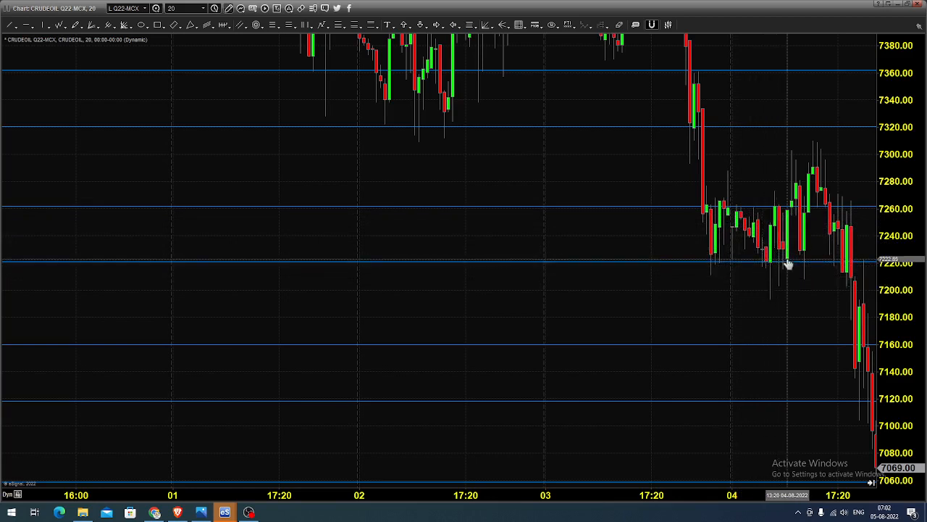
pyautogui.moveTo(810, 149)
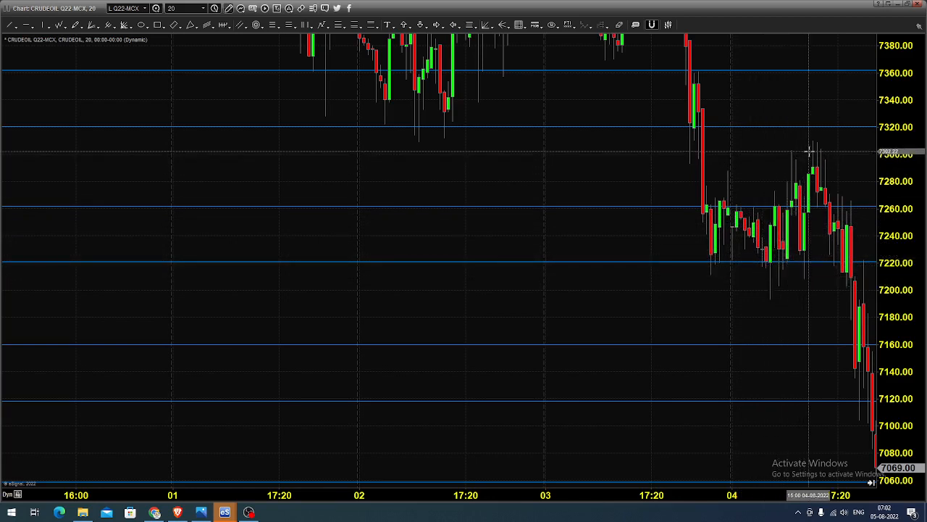
pyautogui.moveTo(826, 200)
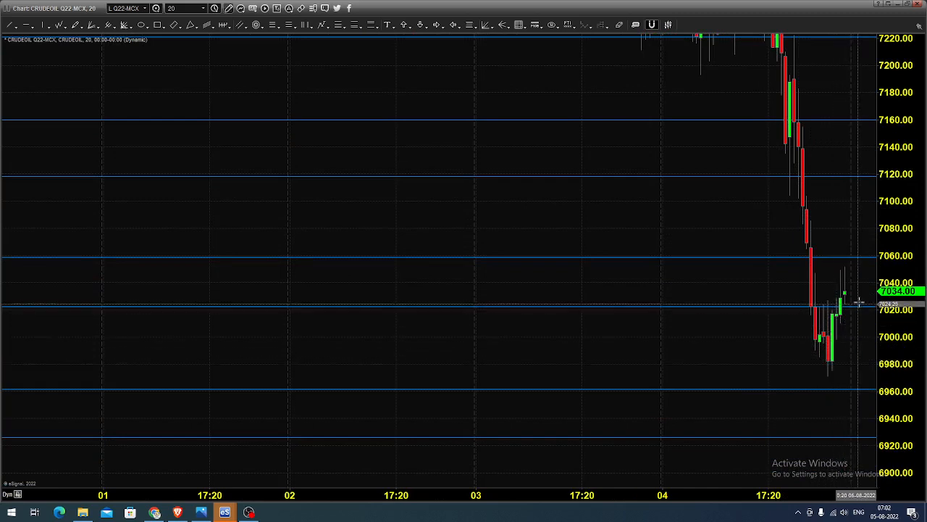
pyautogui.moveTo(827, 303)
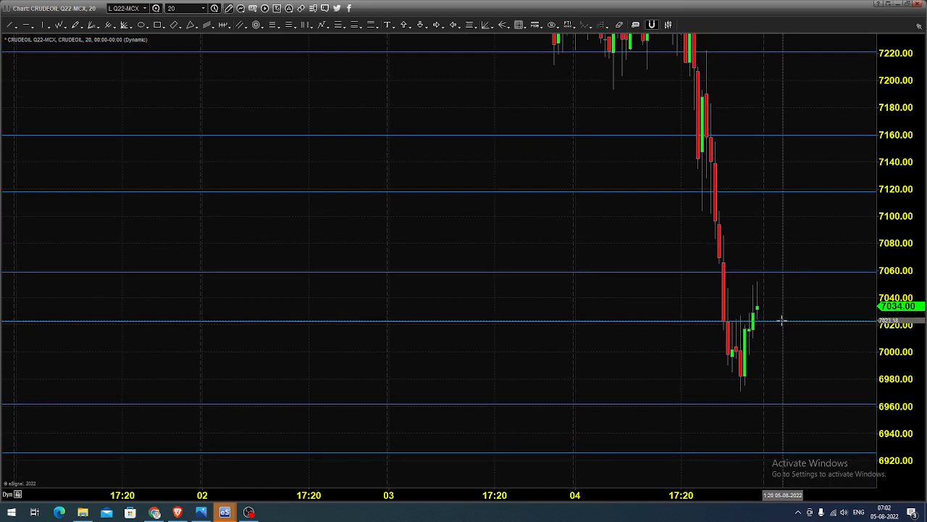
pyautogui.moveTo(794, 278)
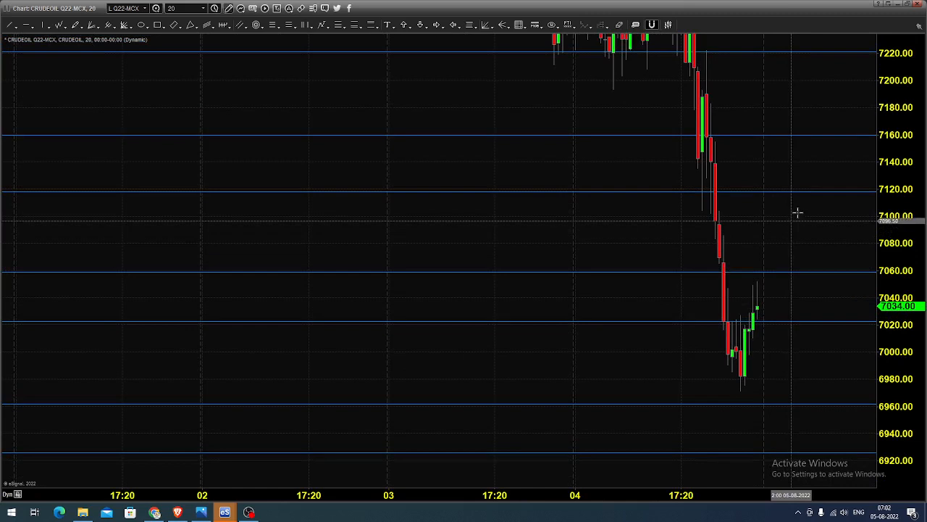
pyautogui.moveTo(819, 180)
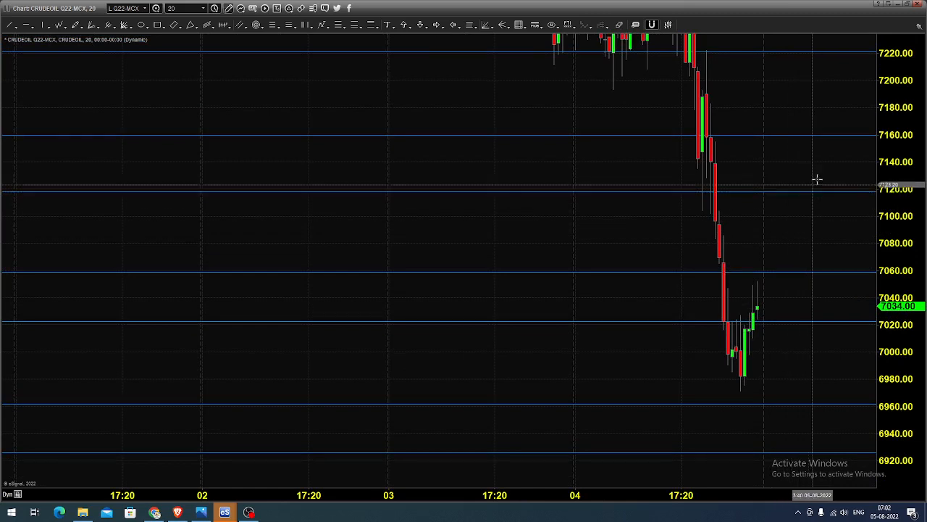
pyautogui.moveTo(826, 160)
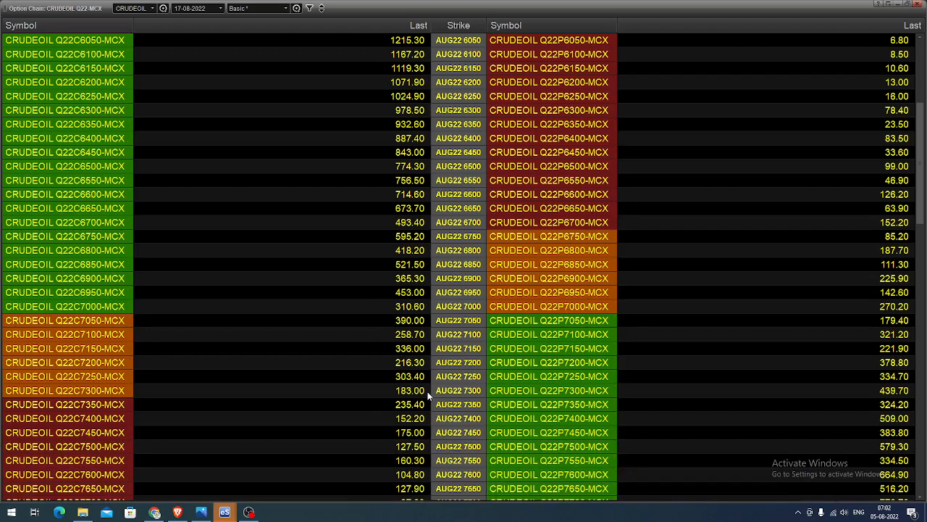
pyautogui.moveTo(481, 293)
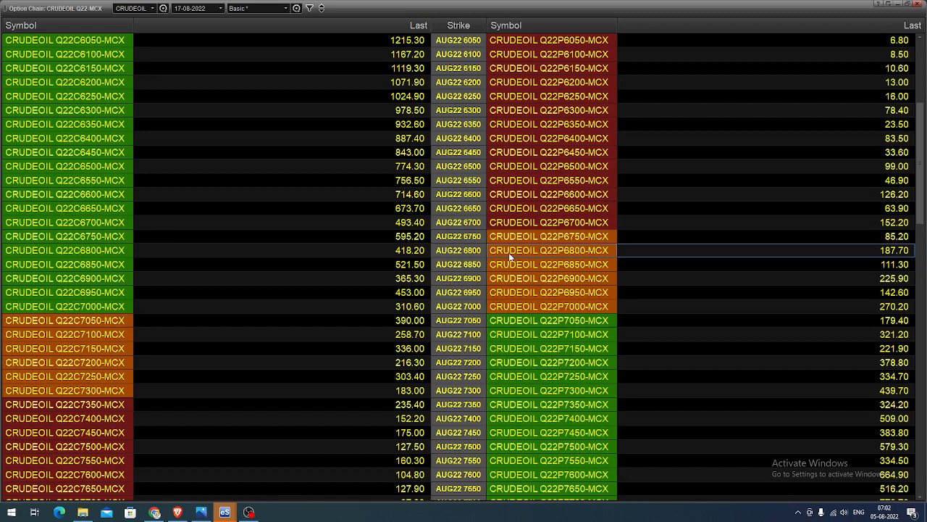
pyautogui.moveTo(574, 320)
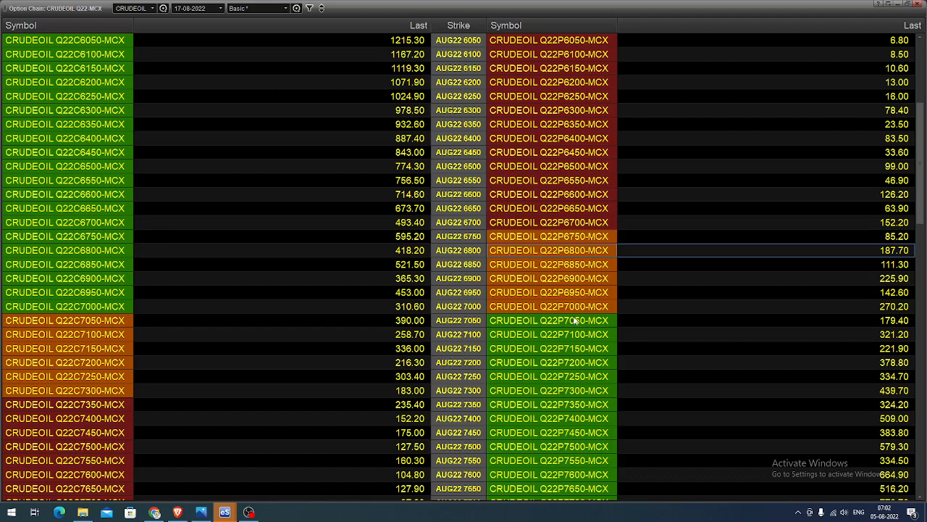
pyautogui.moveTo(616, 255)
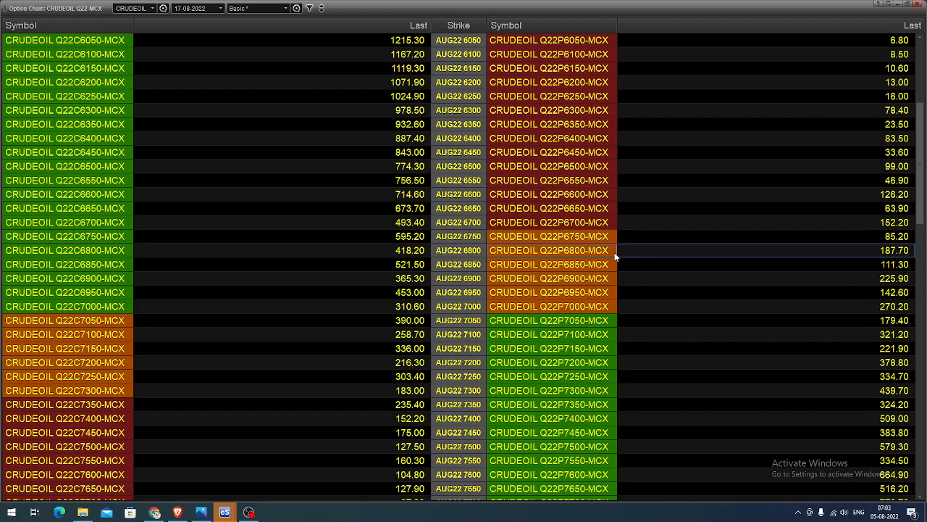
pyautogui.moveTo(623, 257)
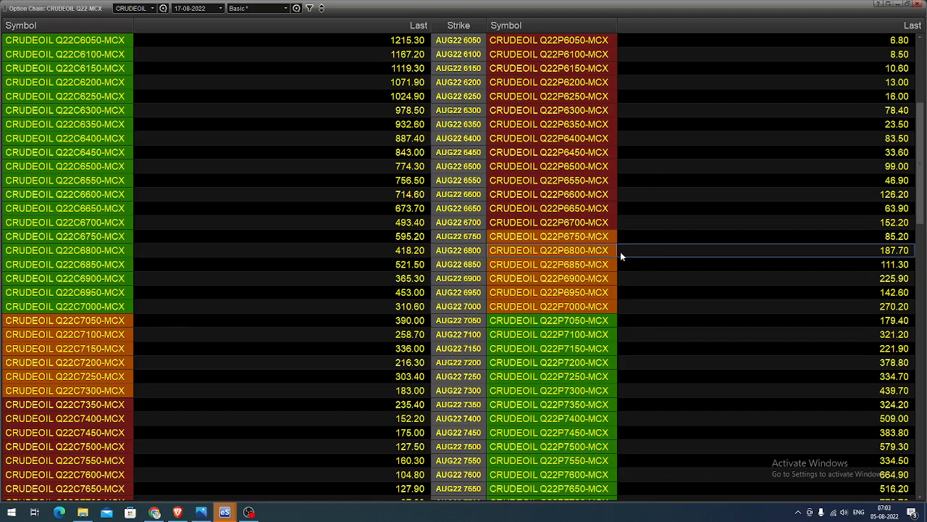
pyautogui.moveTo(706, 378)
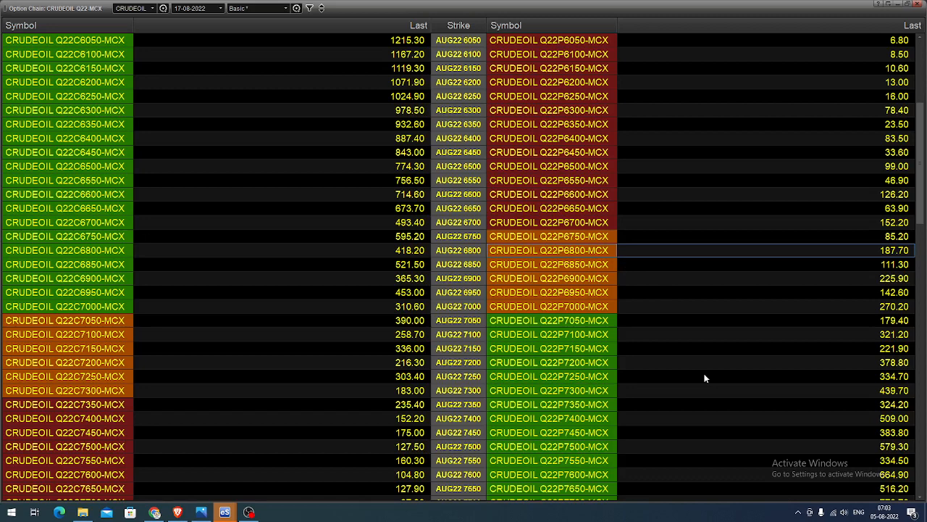